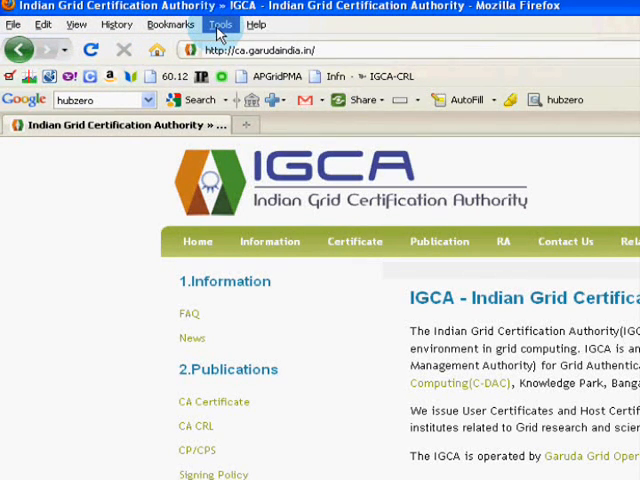
- Reach the Advanced > Encryption settings in Firefox Options via the Tools menu
left_click(172, 24)
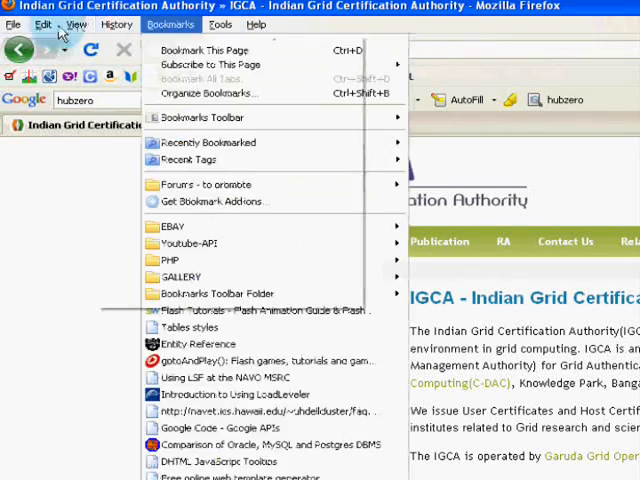
left_click(220, 24)
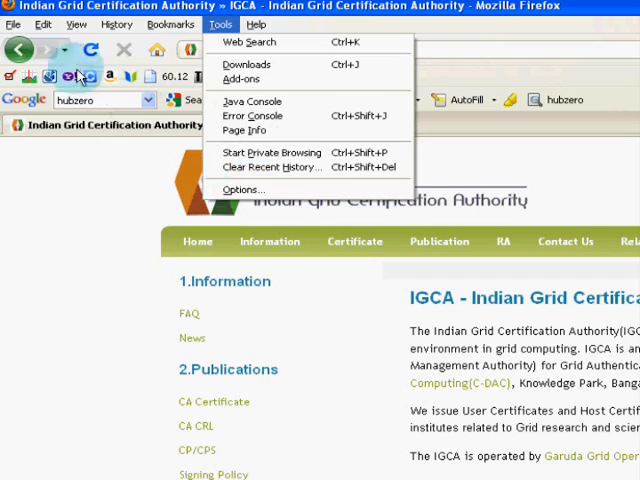
mouse_move(244, 190)
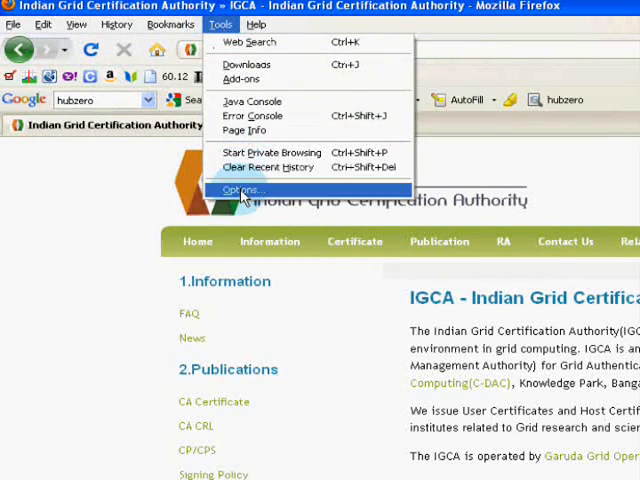
left_click(244, 190)
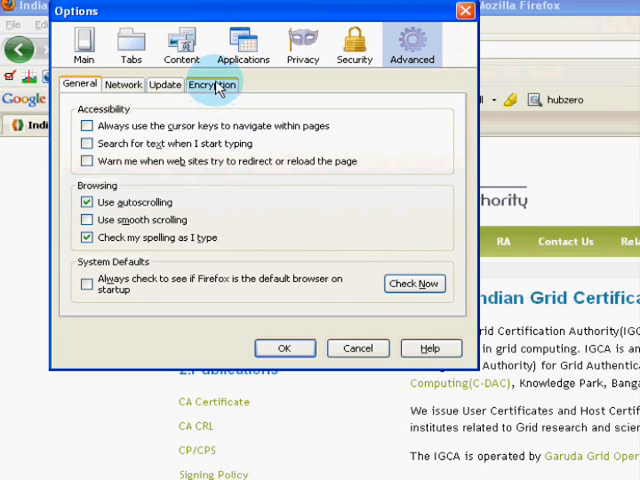
left_click(212, 84)
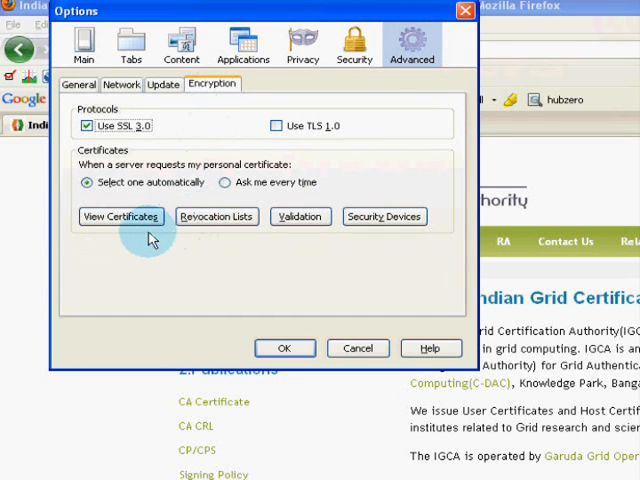
- View Certificates and select the personal IGCA certificate under Your Certificates
left_click(120, 216)
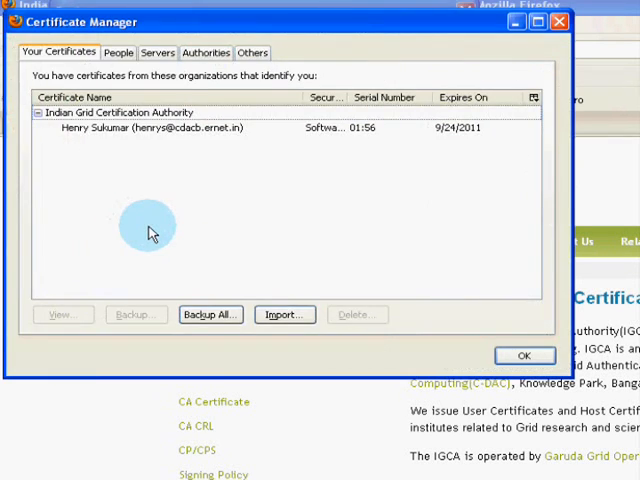
left_click(150, 128)
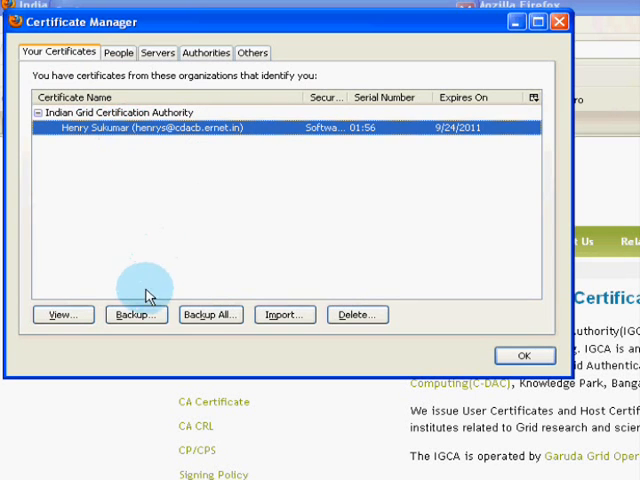
- Back up the certificate as henry.p12 and unlock the security device with the master password
left_click(136, 314)
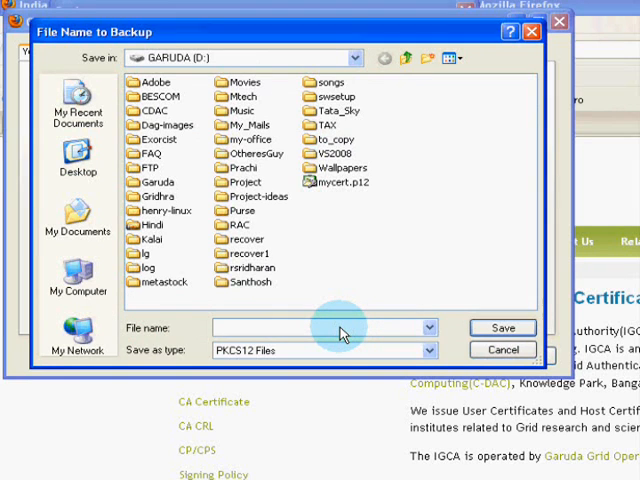
type("henry.p12")
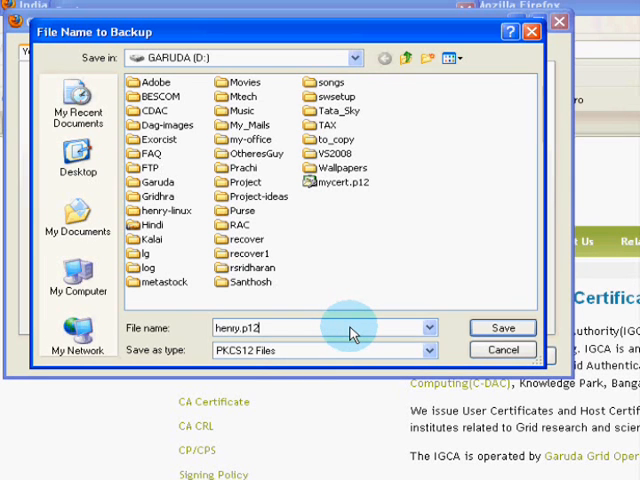
left_click(502, 328)
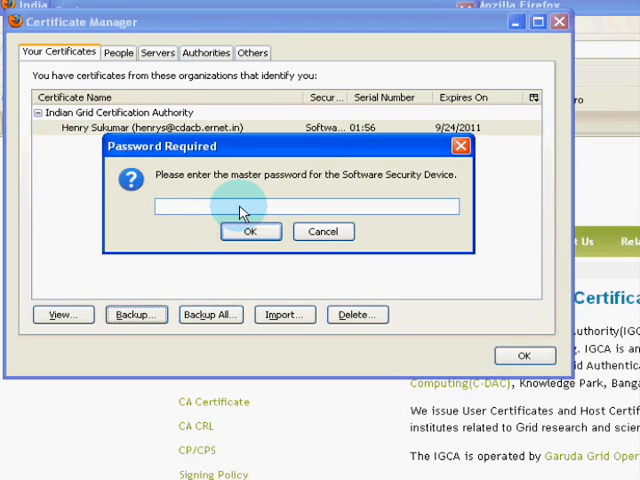
type("password")
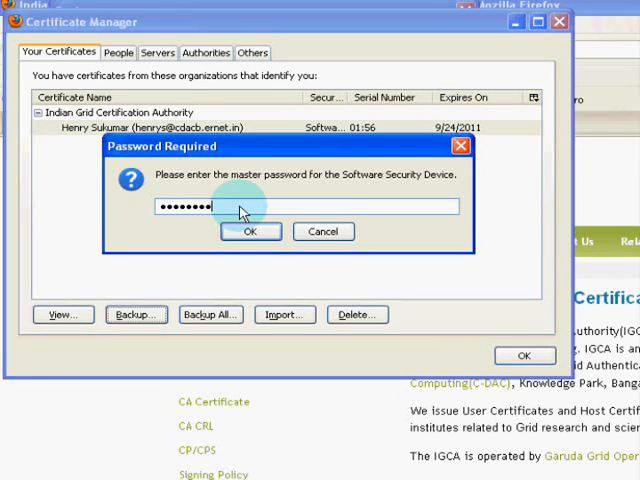
left_click(252, 232)
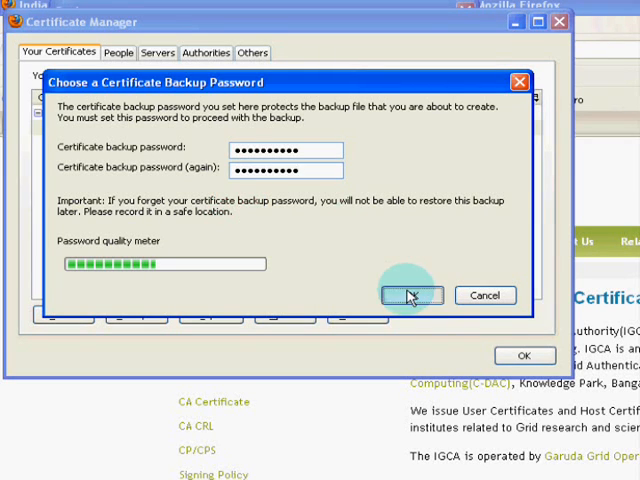
- Confirm the backup password so the certificate and private key are saved to henry.p12
left_click(408, 296)
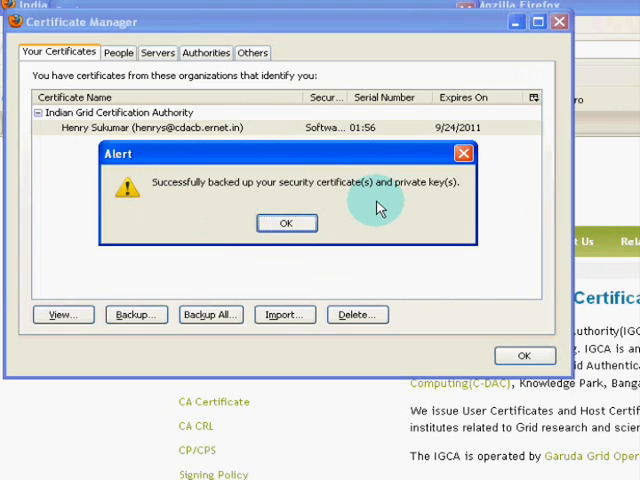